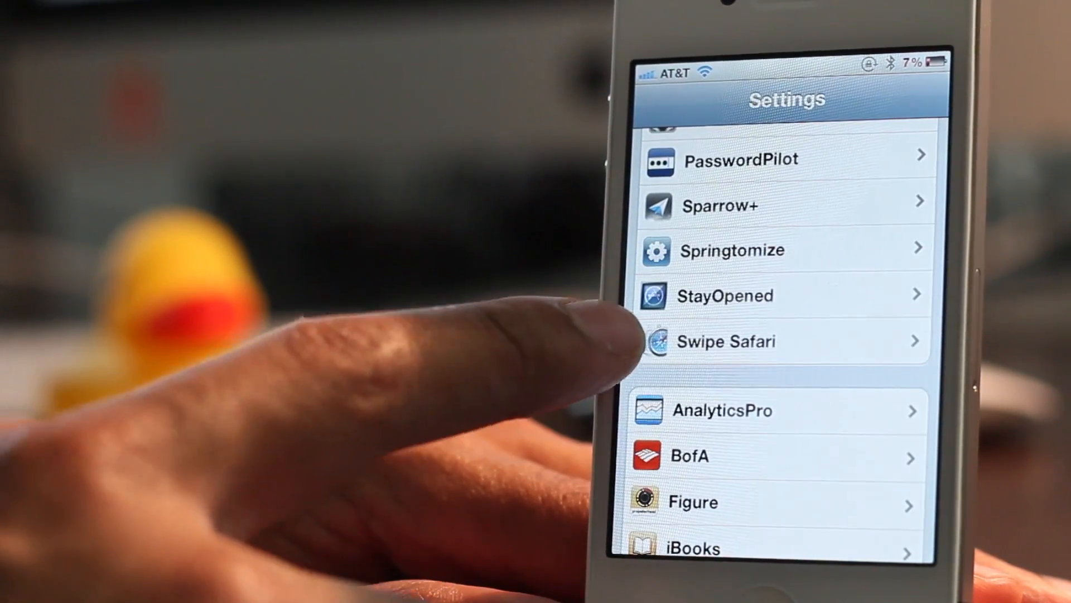
- Bring up Swipe Safari's Gestures page and scroll to the Tap and Long press actions
click(726, 341)
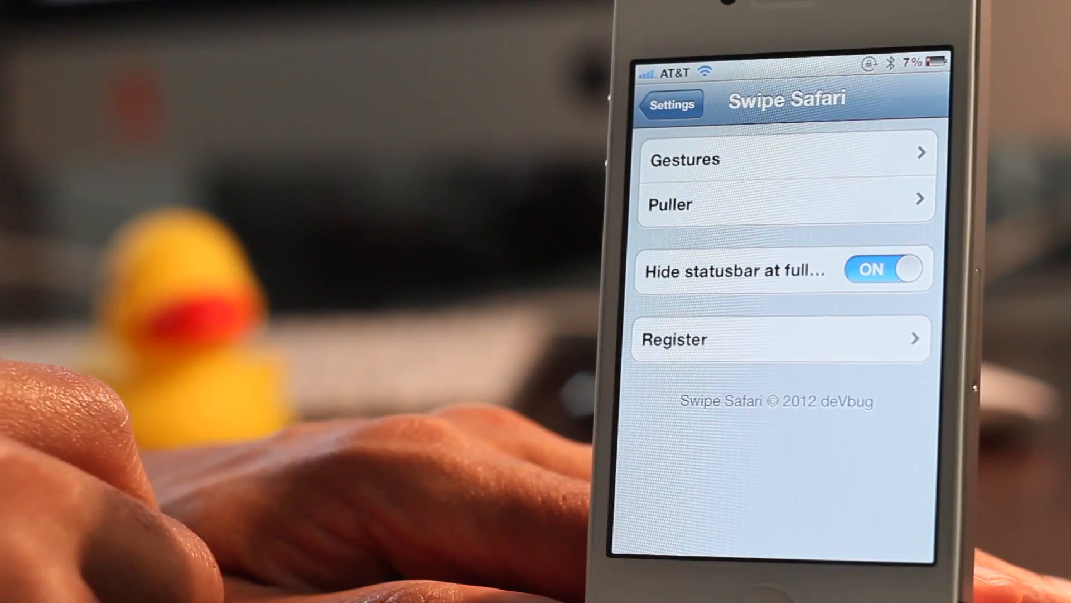
click(783, 159)
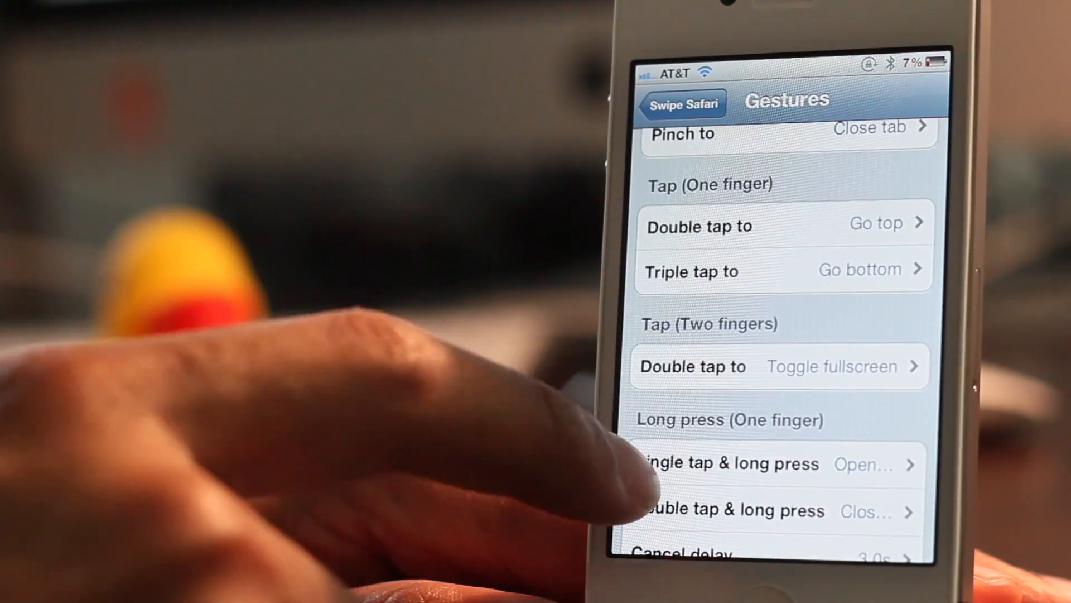
scroll(down, 3)
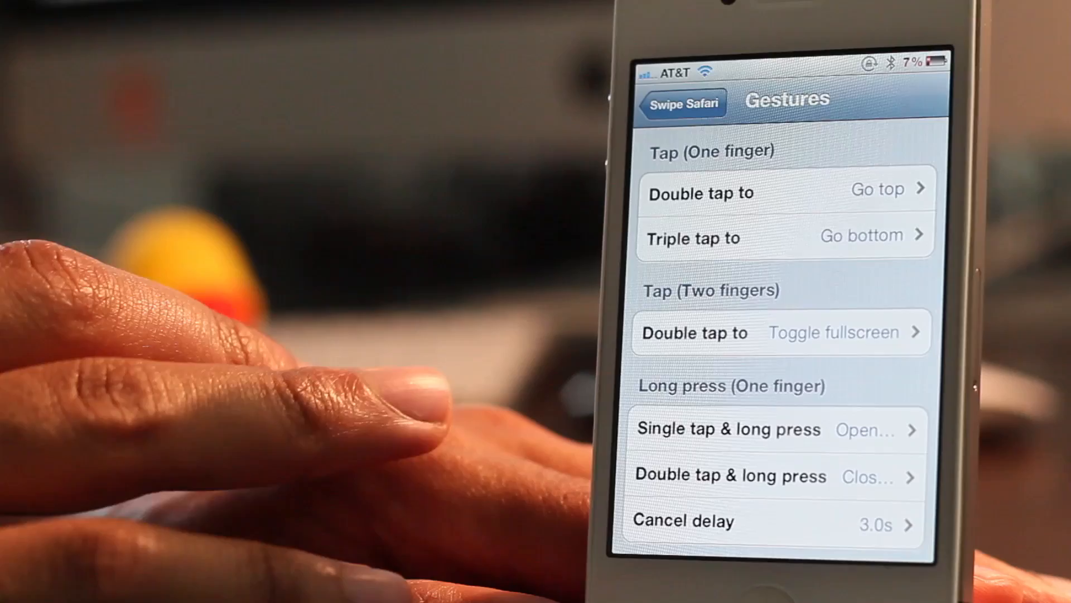
- Review Swipe Safari's Puller settings, keeping the Keep delay checked at 1.0s
click(681, 103)
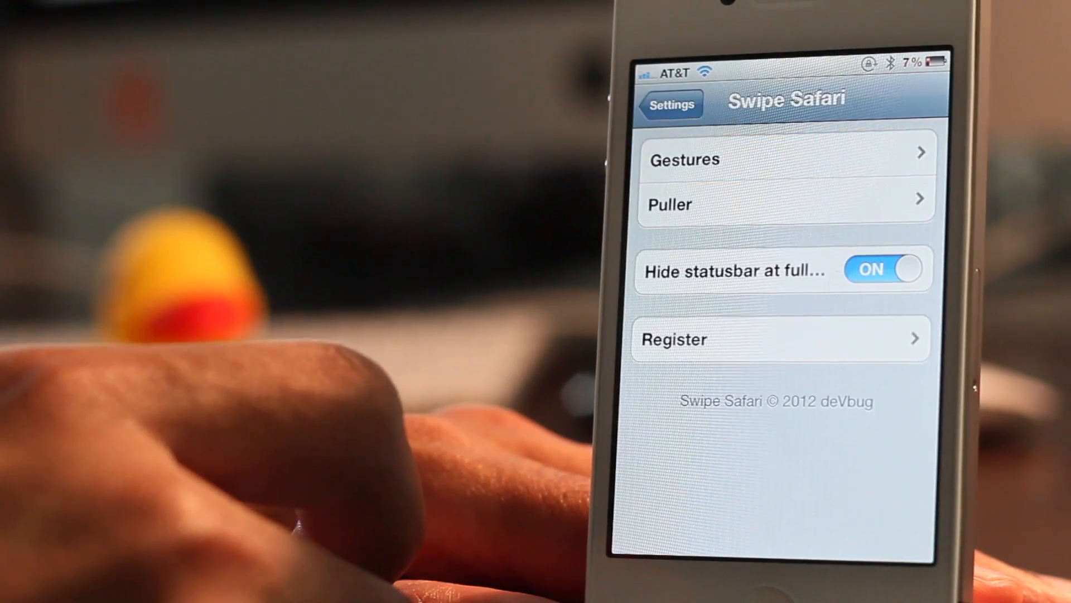
click(786, 205)
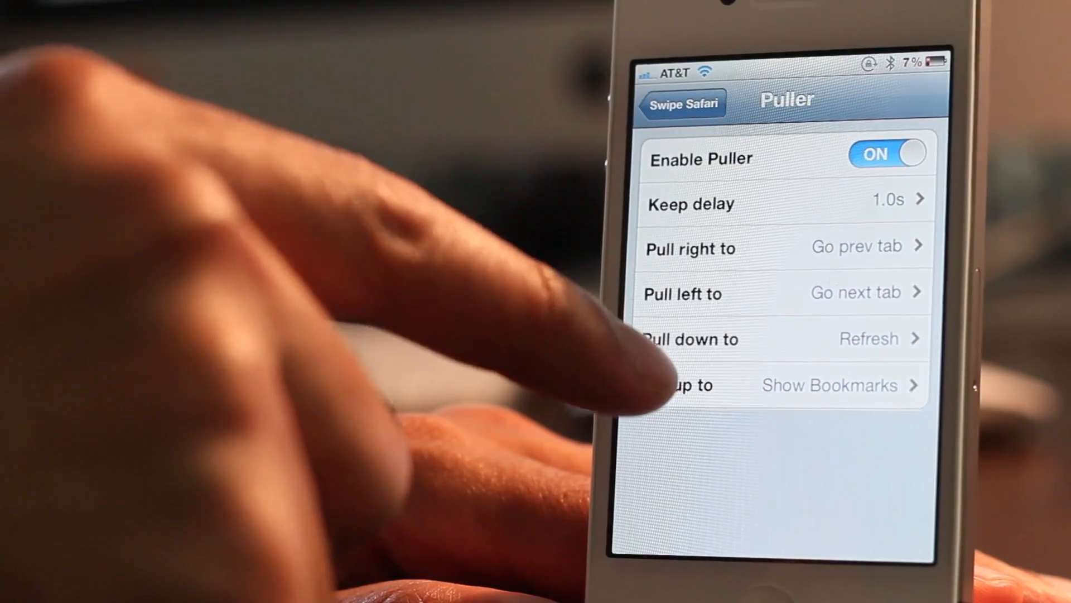
click(786, 203)
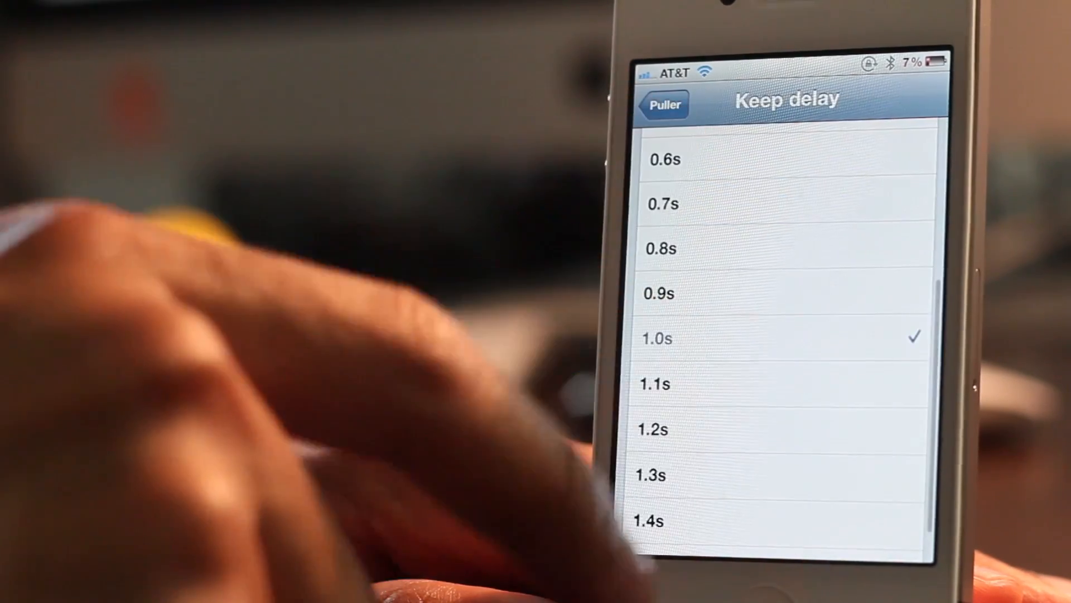
click(662, 104)
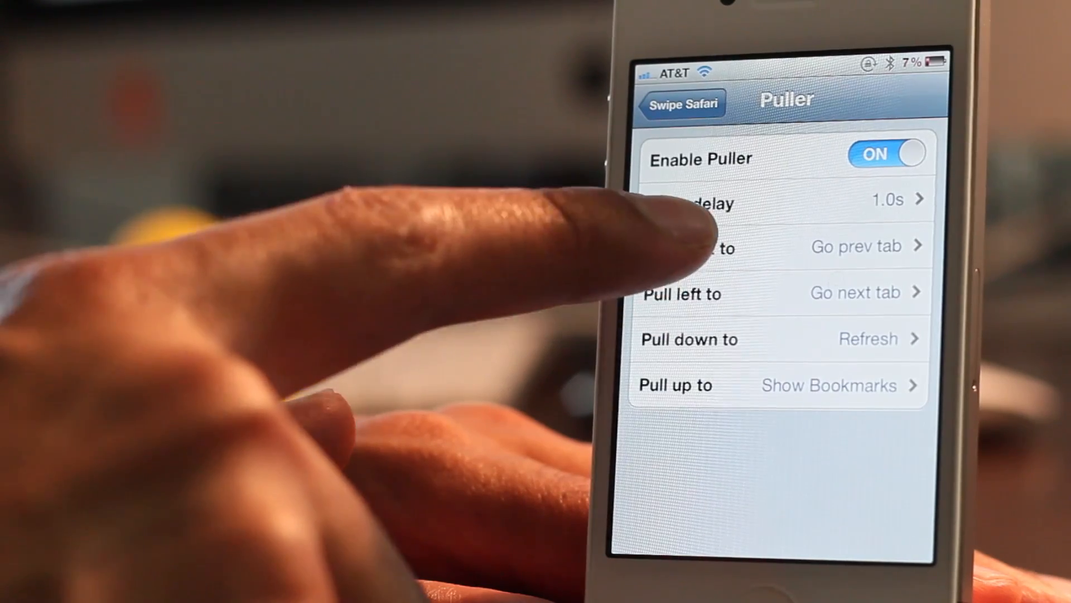
click(704, 247)
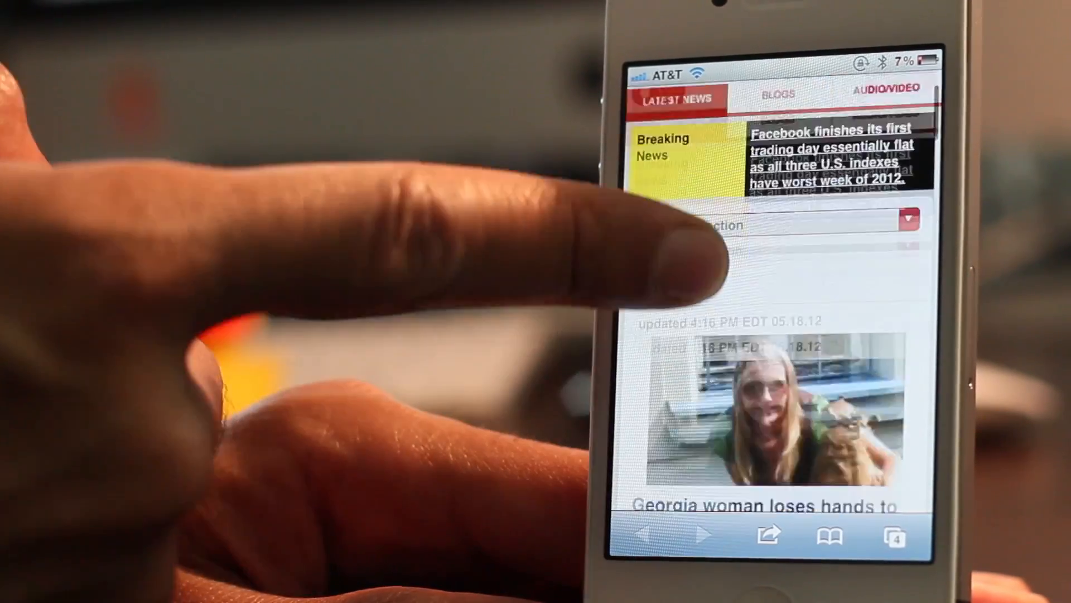
scroll(down, 3)
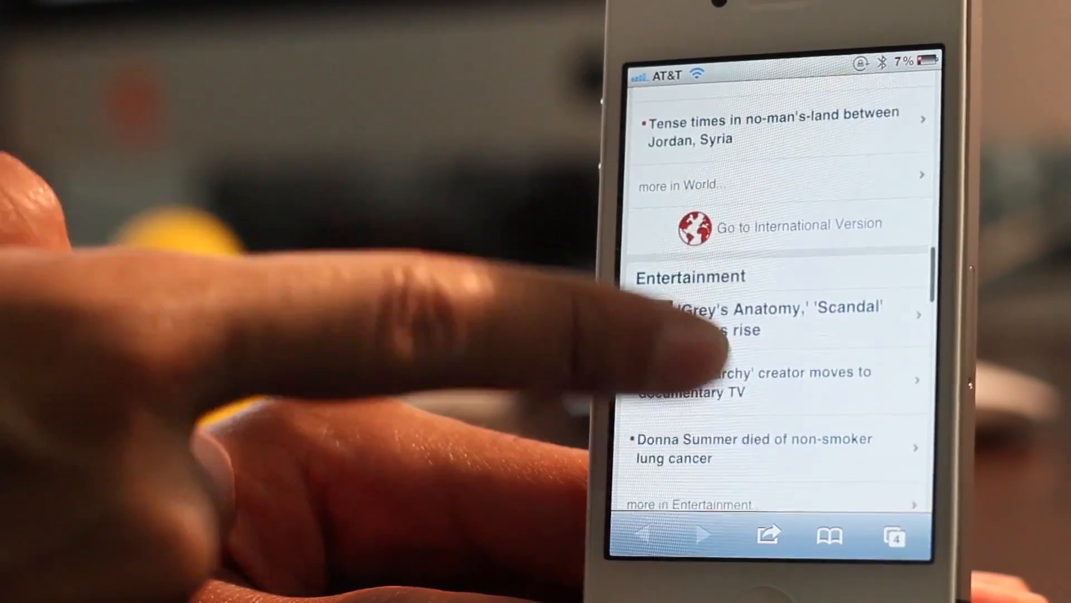
scroll(down, 3)
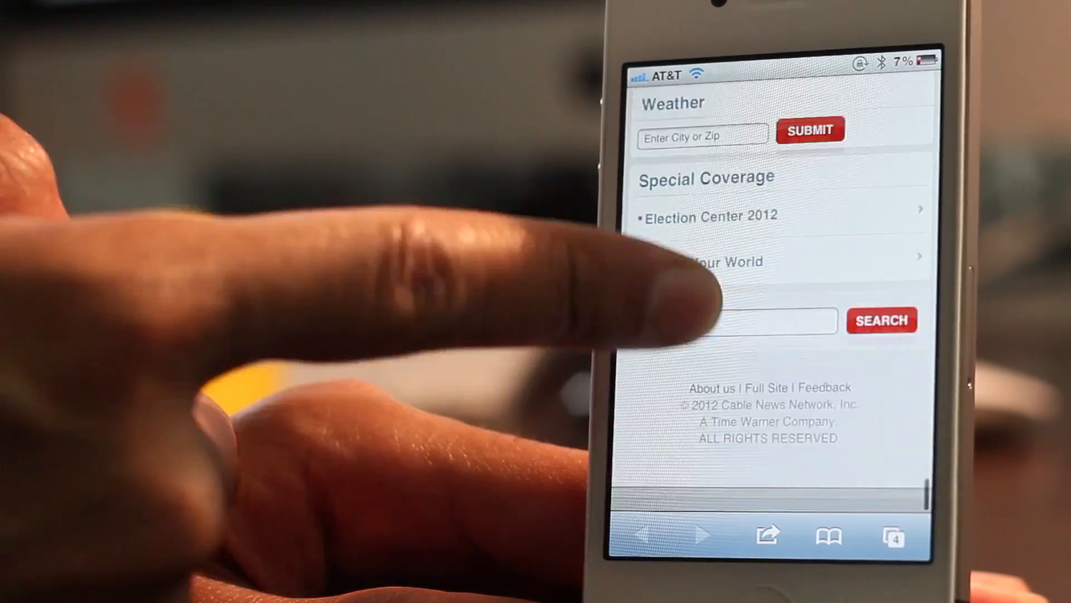
scroll(down, 3)
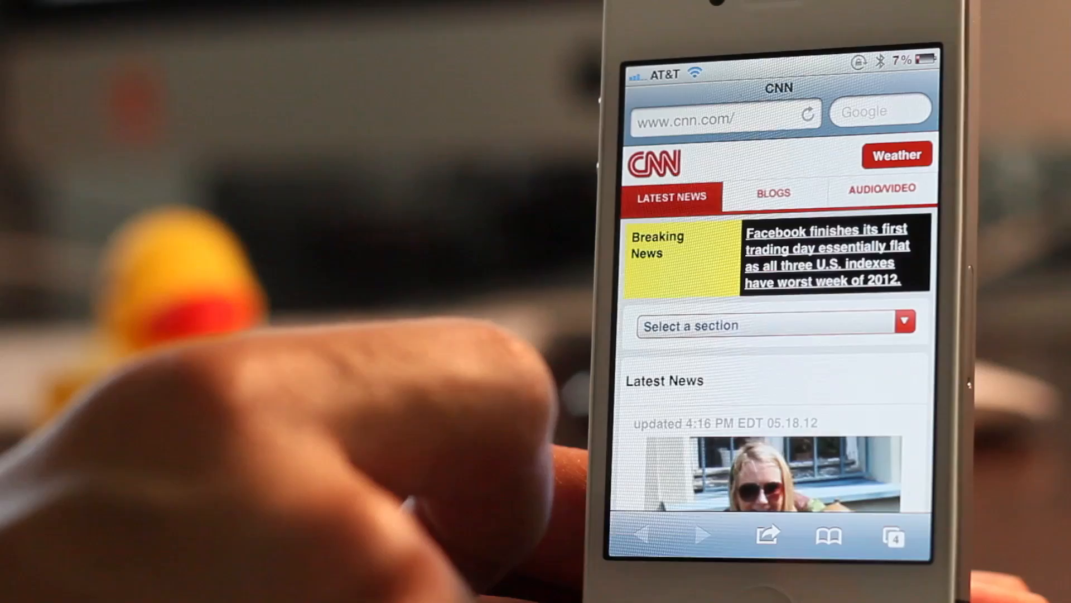
- Follow the breaking-news headline to the CNNMoney stocks' worst week article and read through it
click(827, 257)
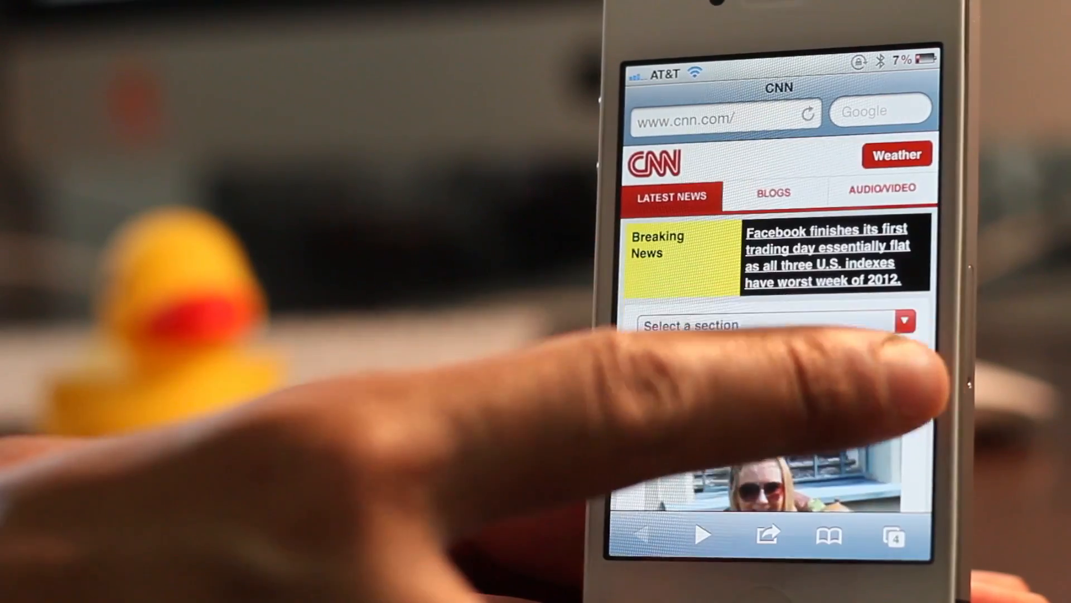
click(827, 257)
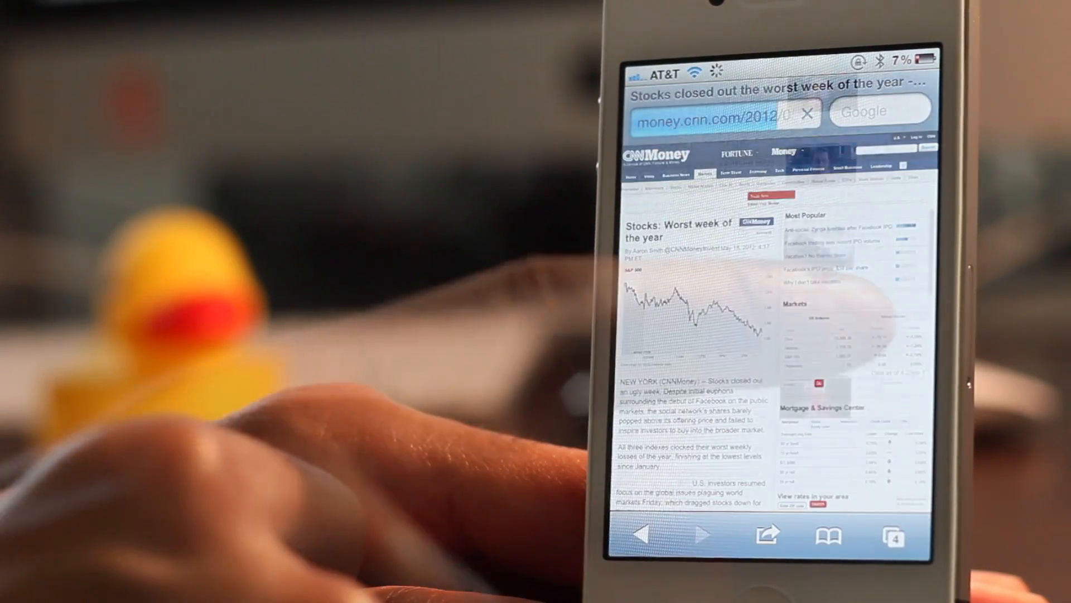
scroll(down, 3)
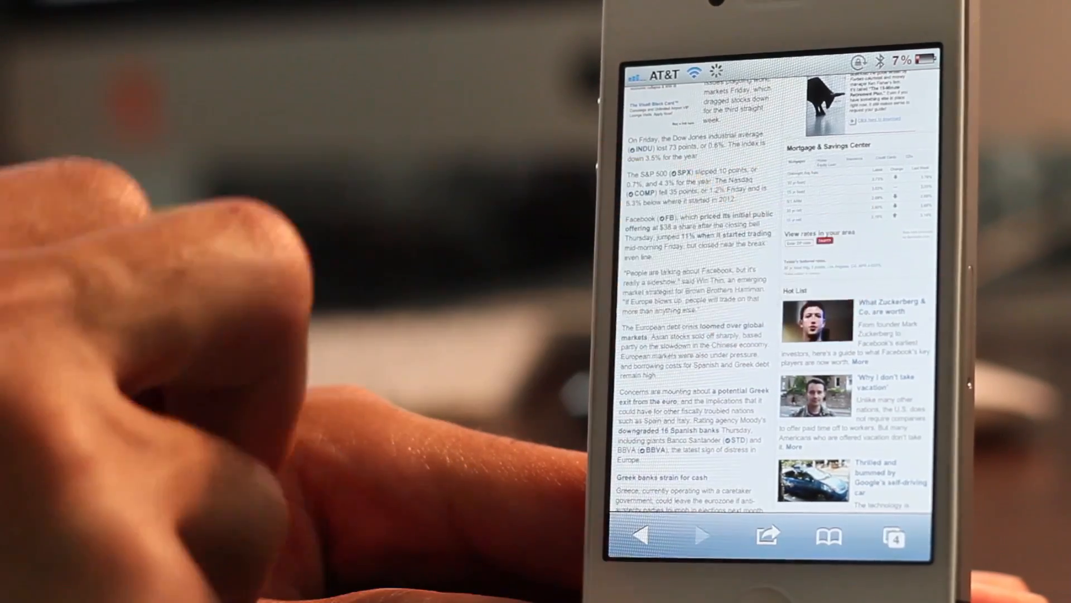
scroll(down, 3)
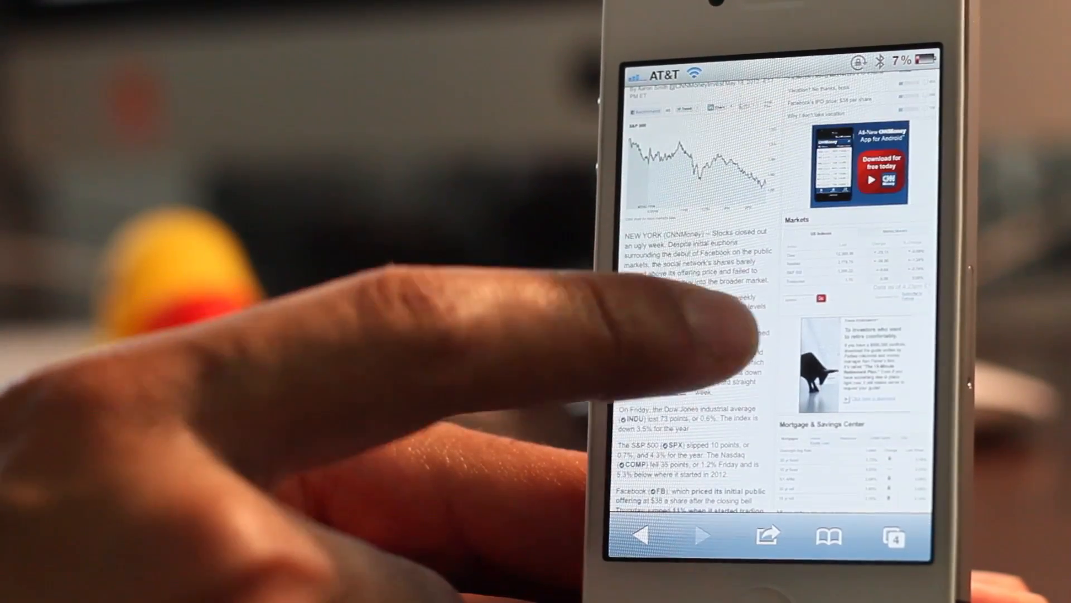
click(893, 536)
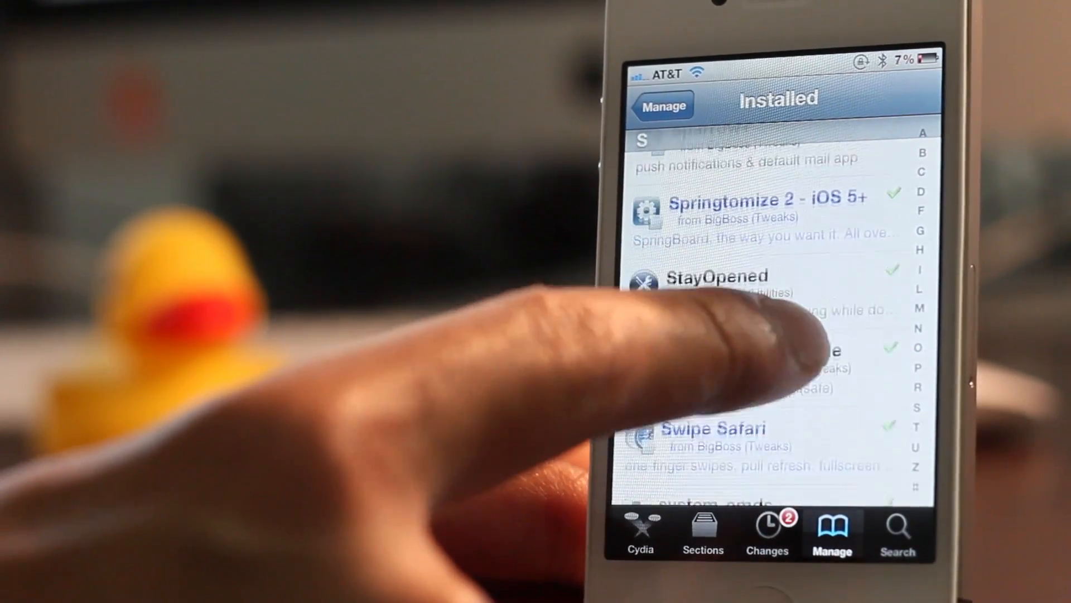
- View the Swipe Safari package details in Cydia, showing its description and $1.5 price
click(713, 429)
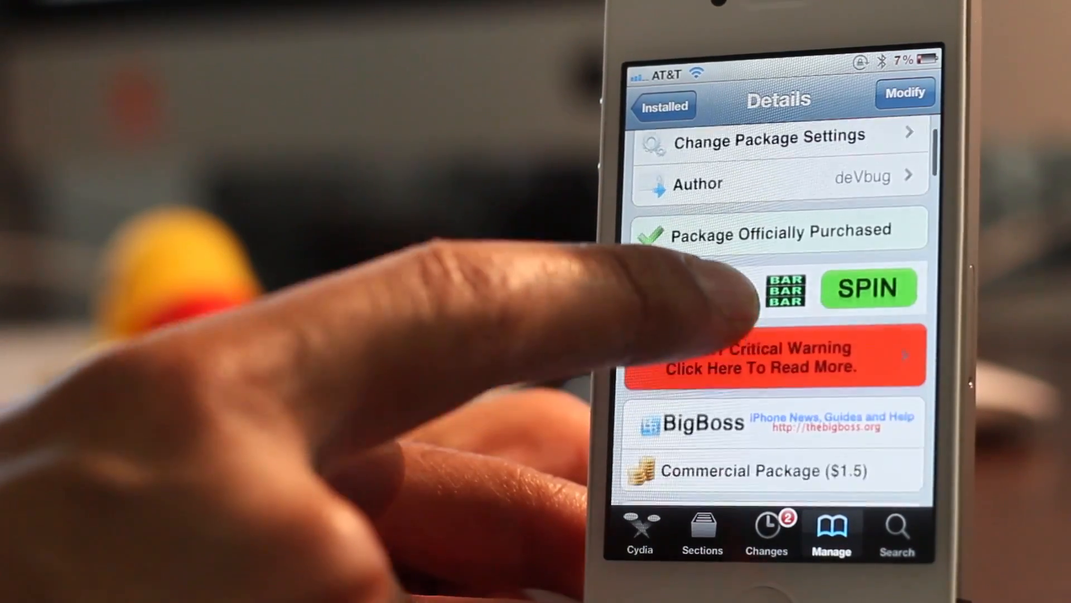
scroll(down, 3)
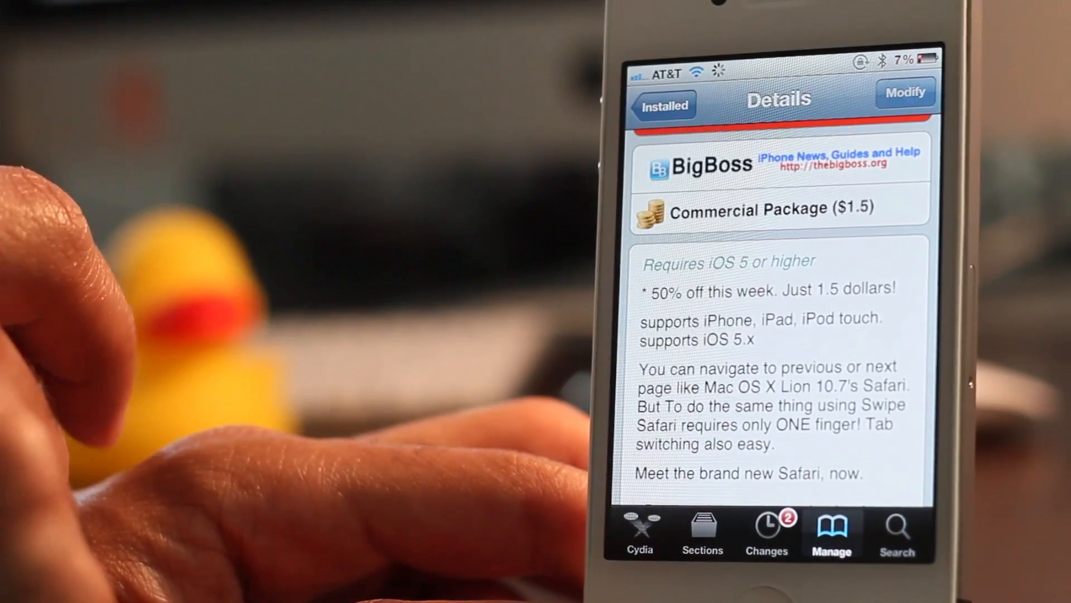
click(905, 93)
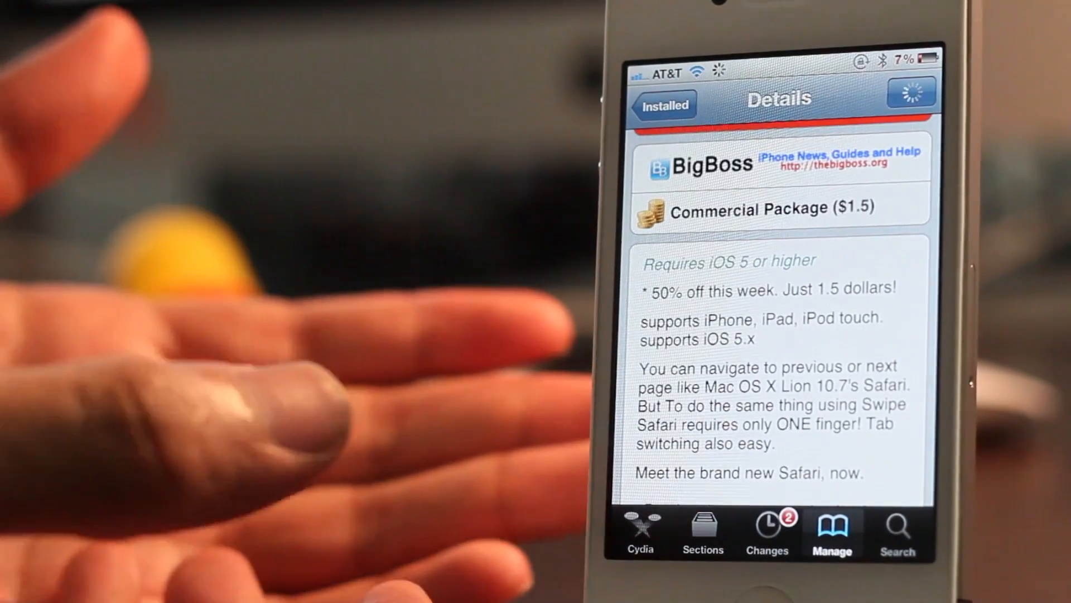